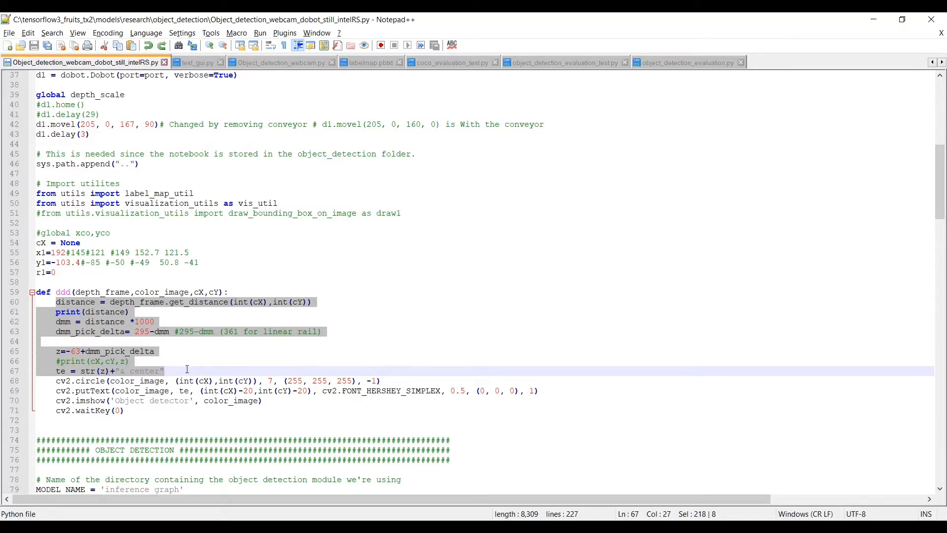
Review the script's camera stream code and highlight every use of color_image.
scroll("down", 3)
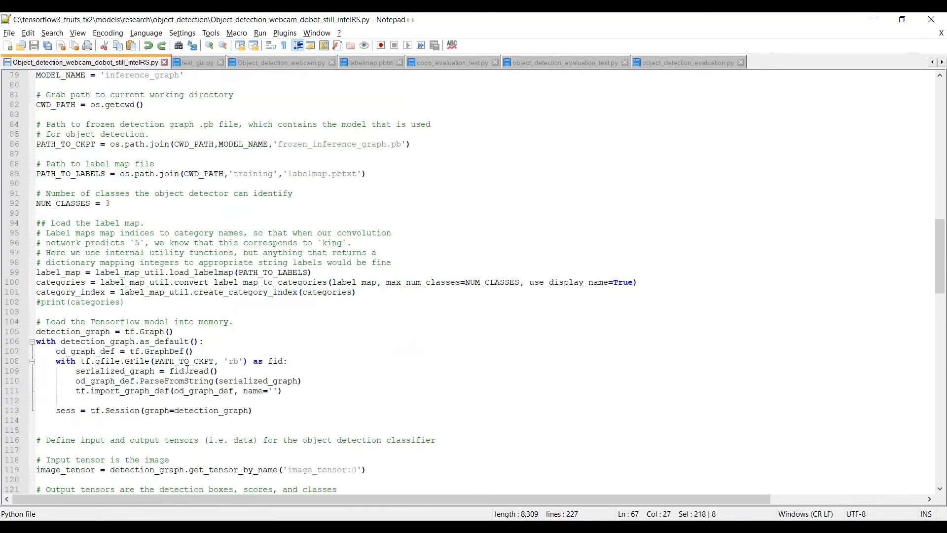
scroll("down", 3)
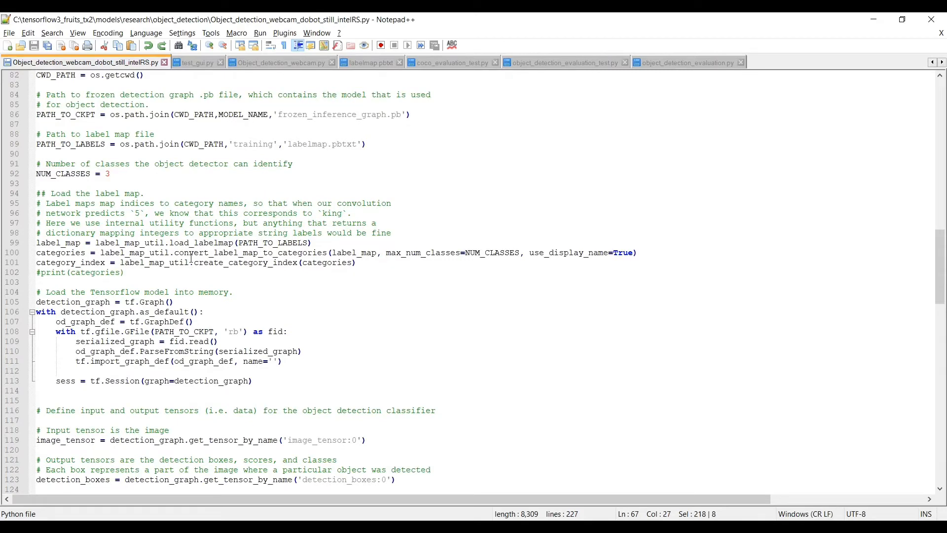
scroll("down", 3)
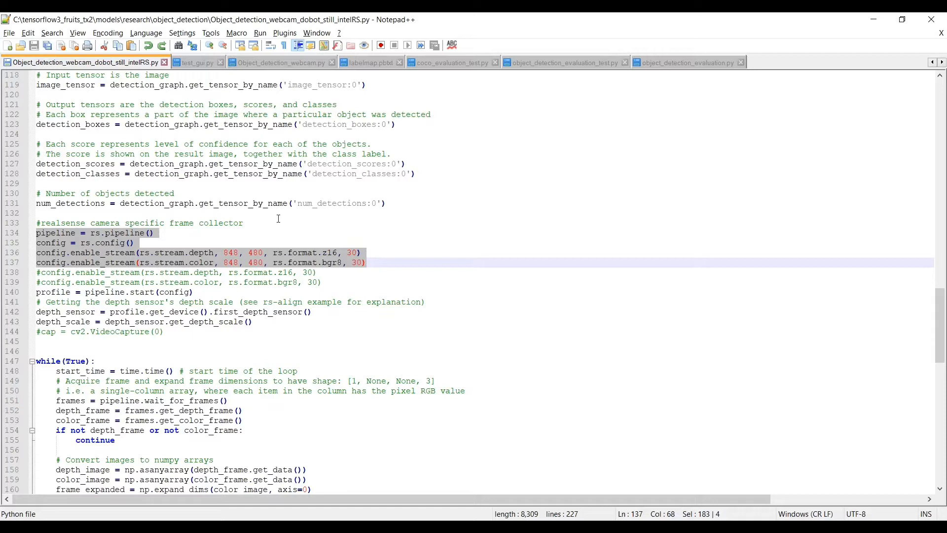
mouse_move(239, 263)
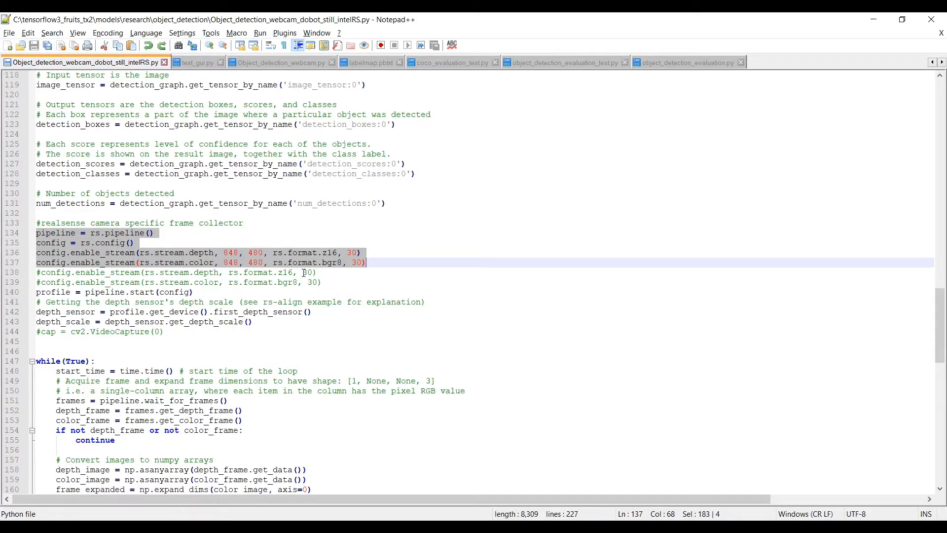
scroll("down", 3)
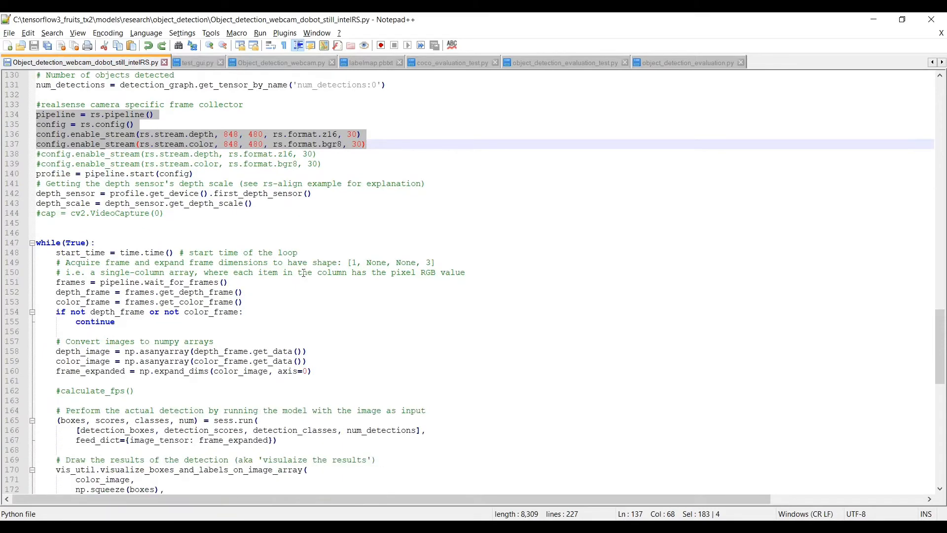
left_click(154, 282)
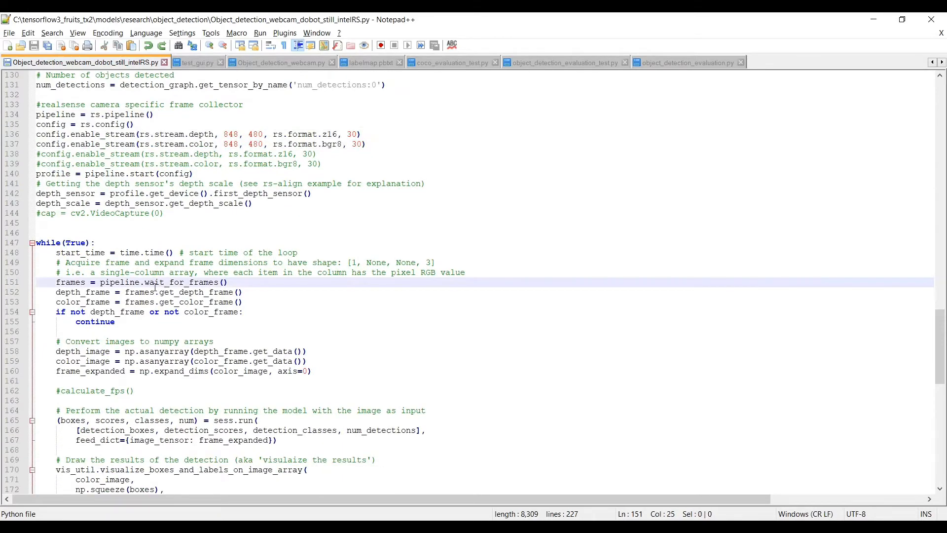
scroll("down", 3)
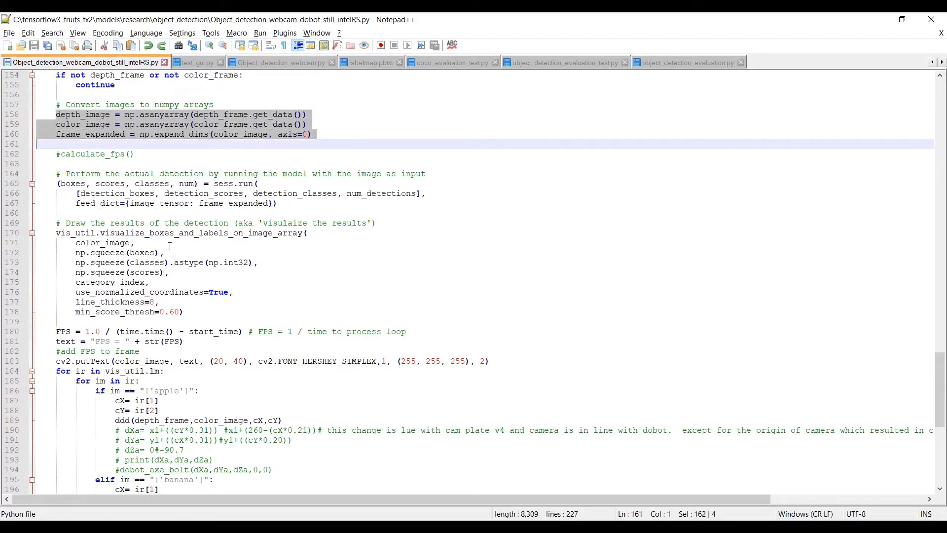
left_click(74, 242)
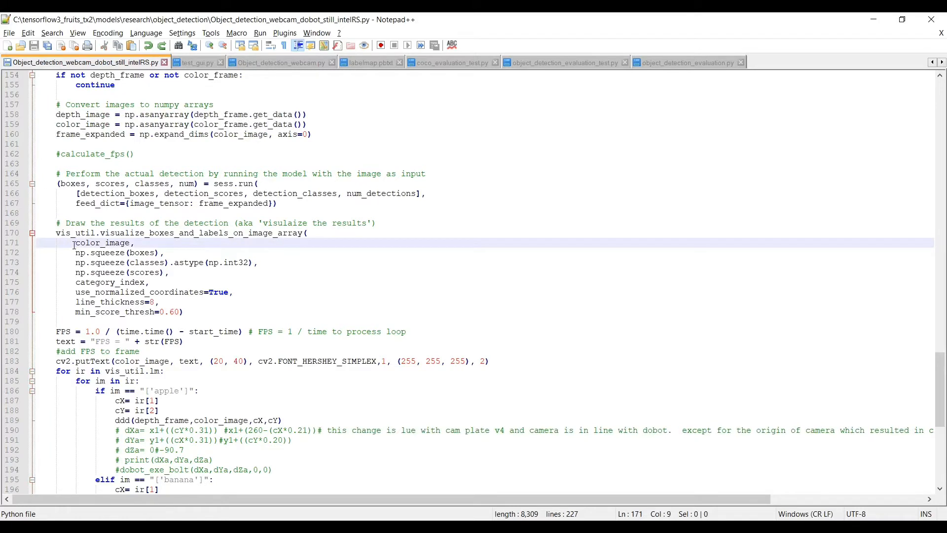
double_click(103, 243)
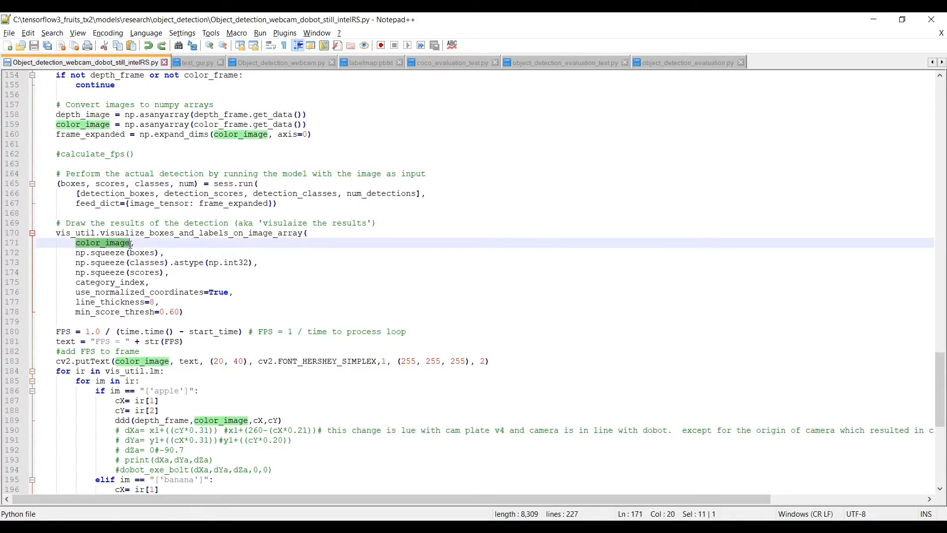
Launch python Object_detection_webcam_dobot_still_intelRS.py from Anaconda Prompt.
scroll("down", 3)
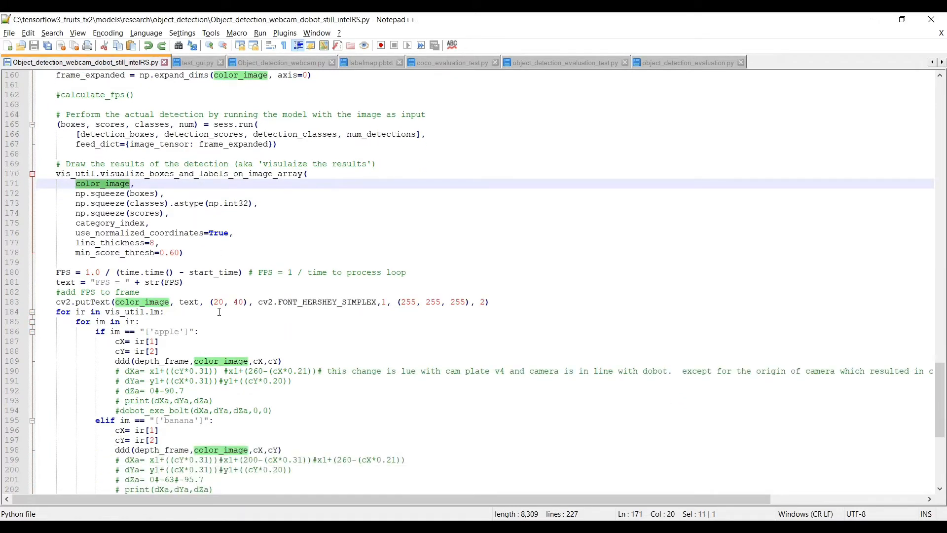
scroll("down", 3)
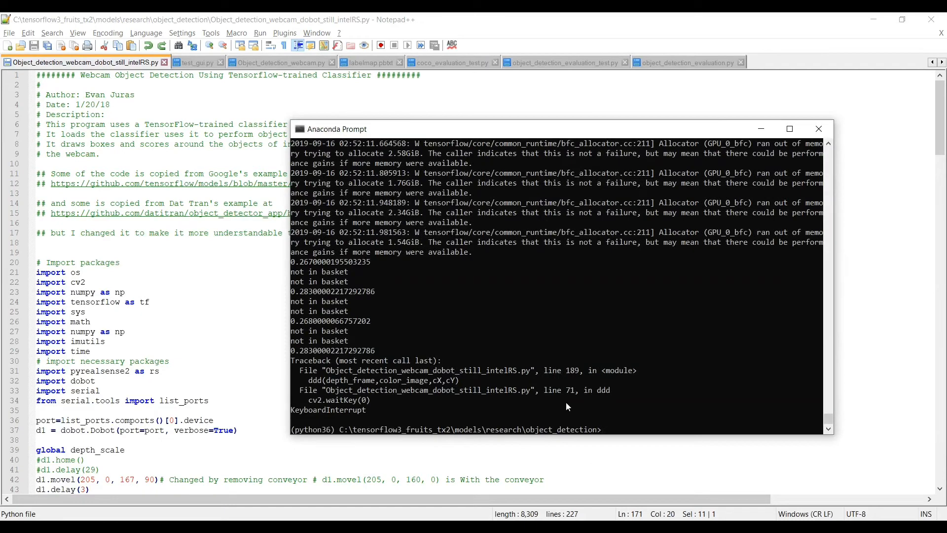
type("python Object_detection_webcam_dobot_still_intelRS.py")
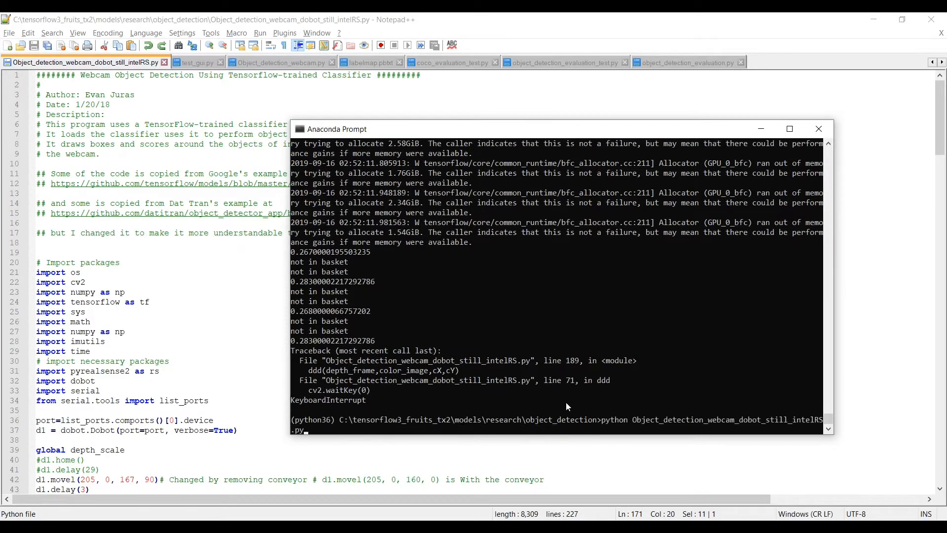
key("Return")
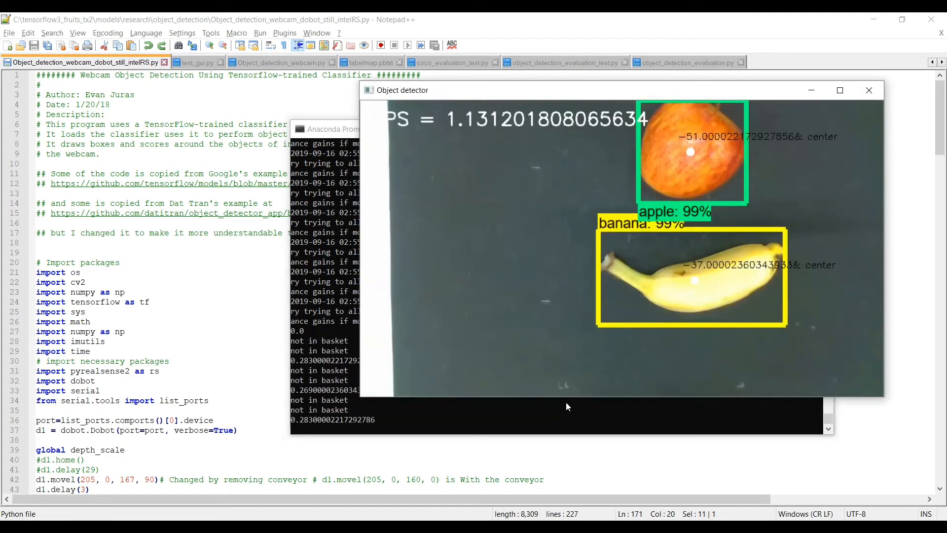
mouse_move(746, 175)
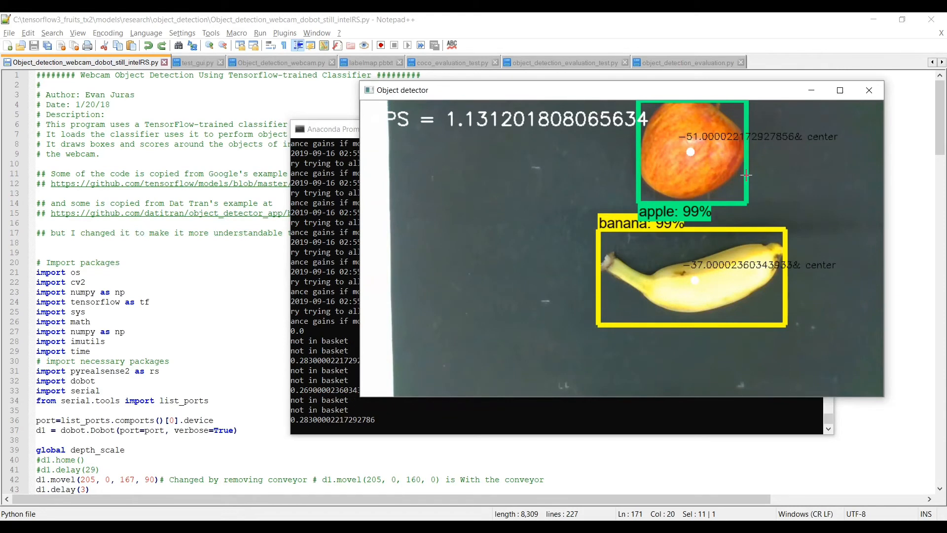
mouse_move(862, 144)
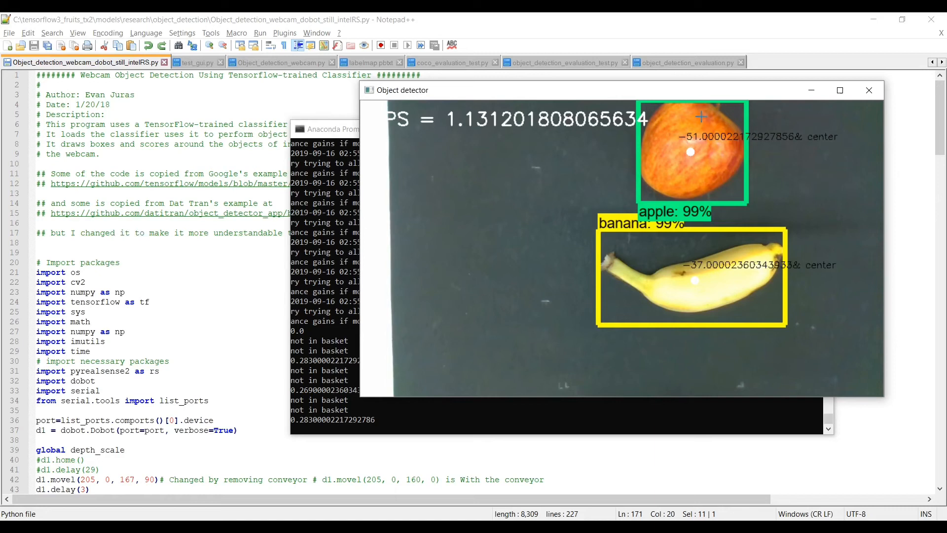
mouse_move(840, 291)
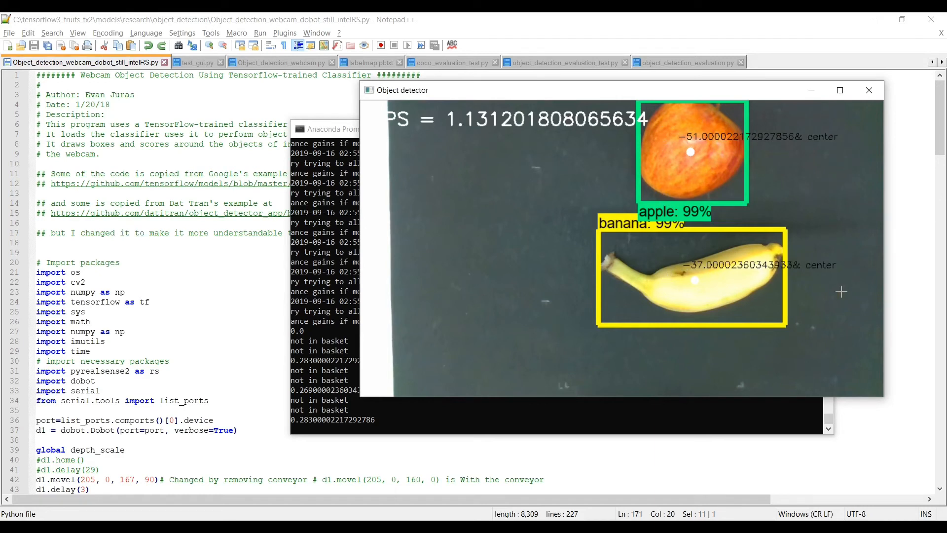